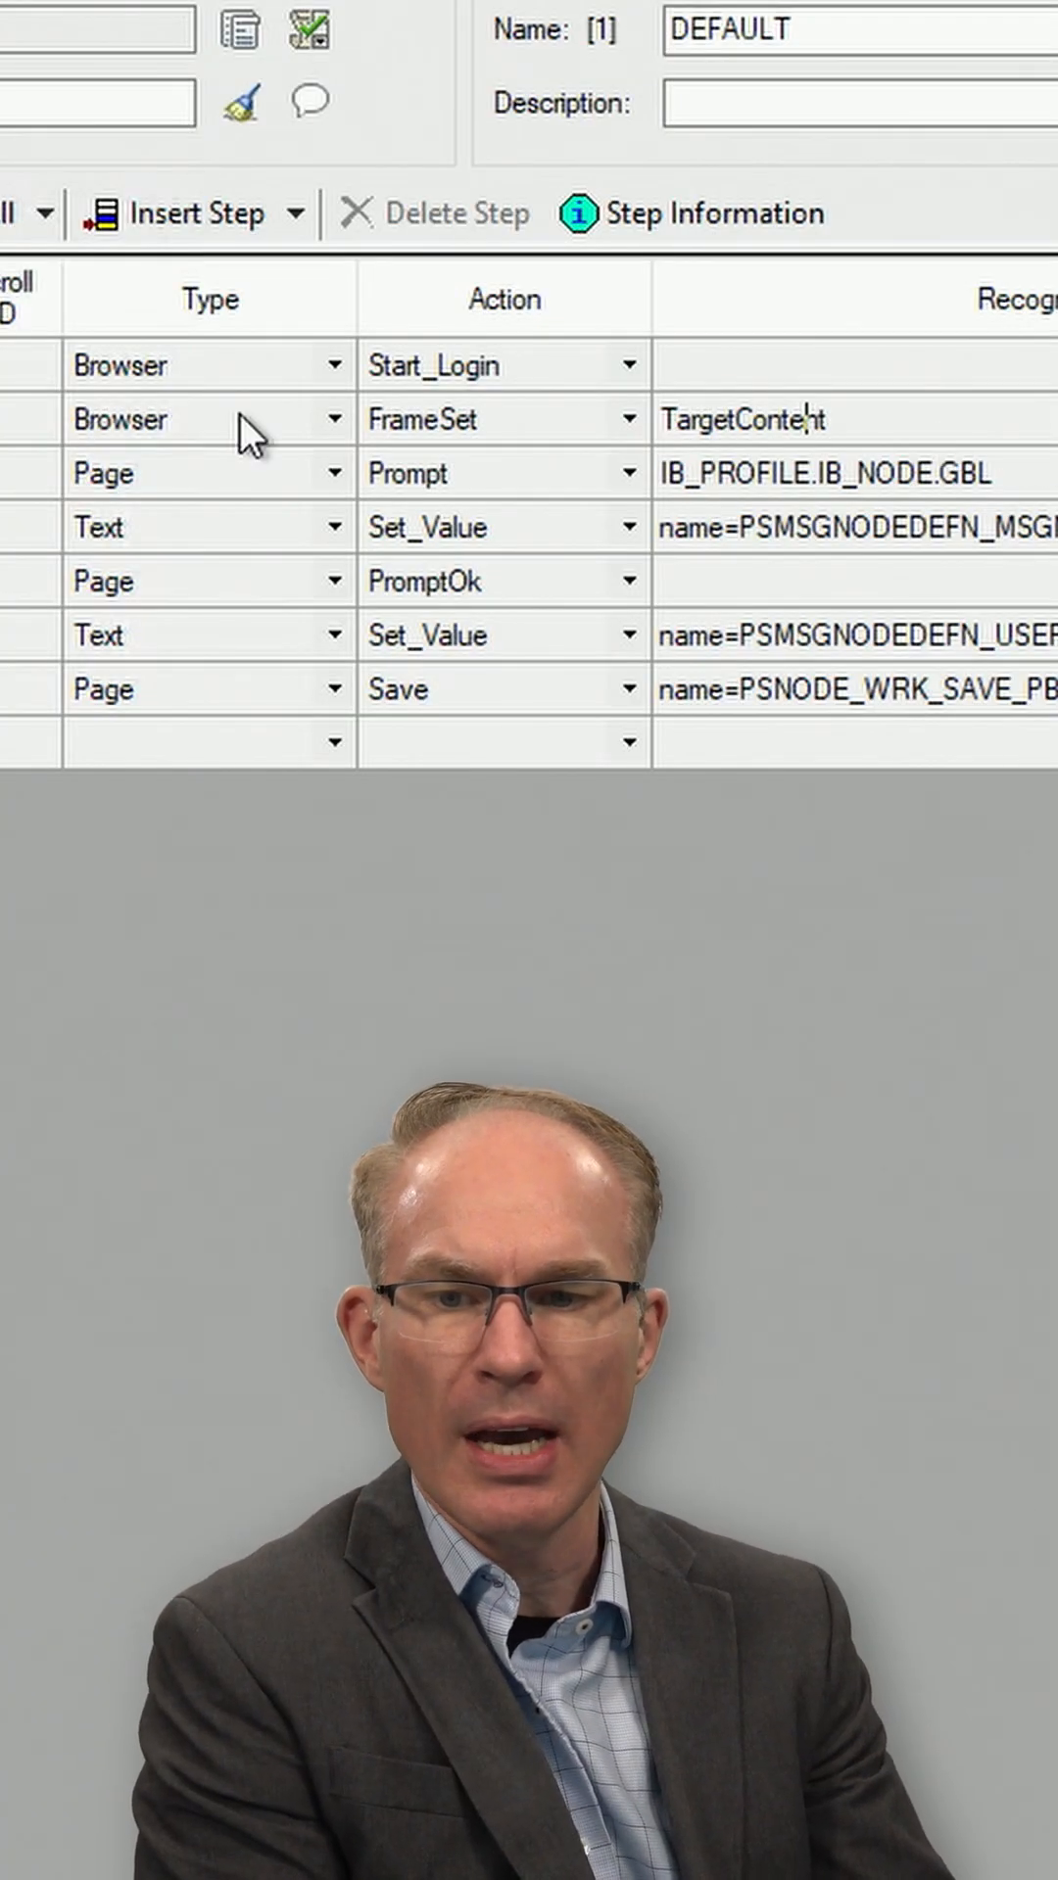
# - Select the FrameSet step's TargetContent recognition value to check it
pyautogui.doubleClick(740, 419)
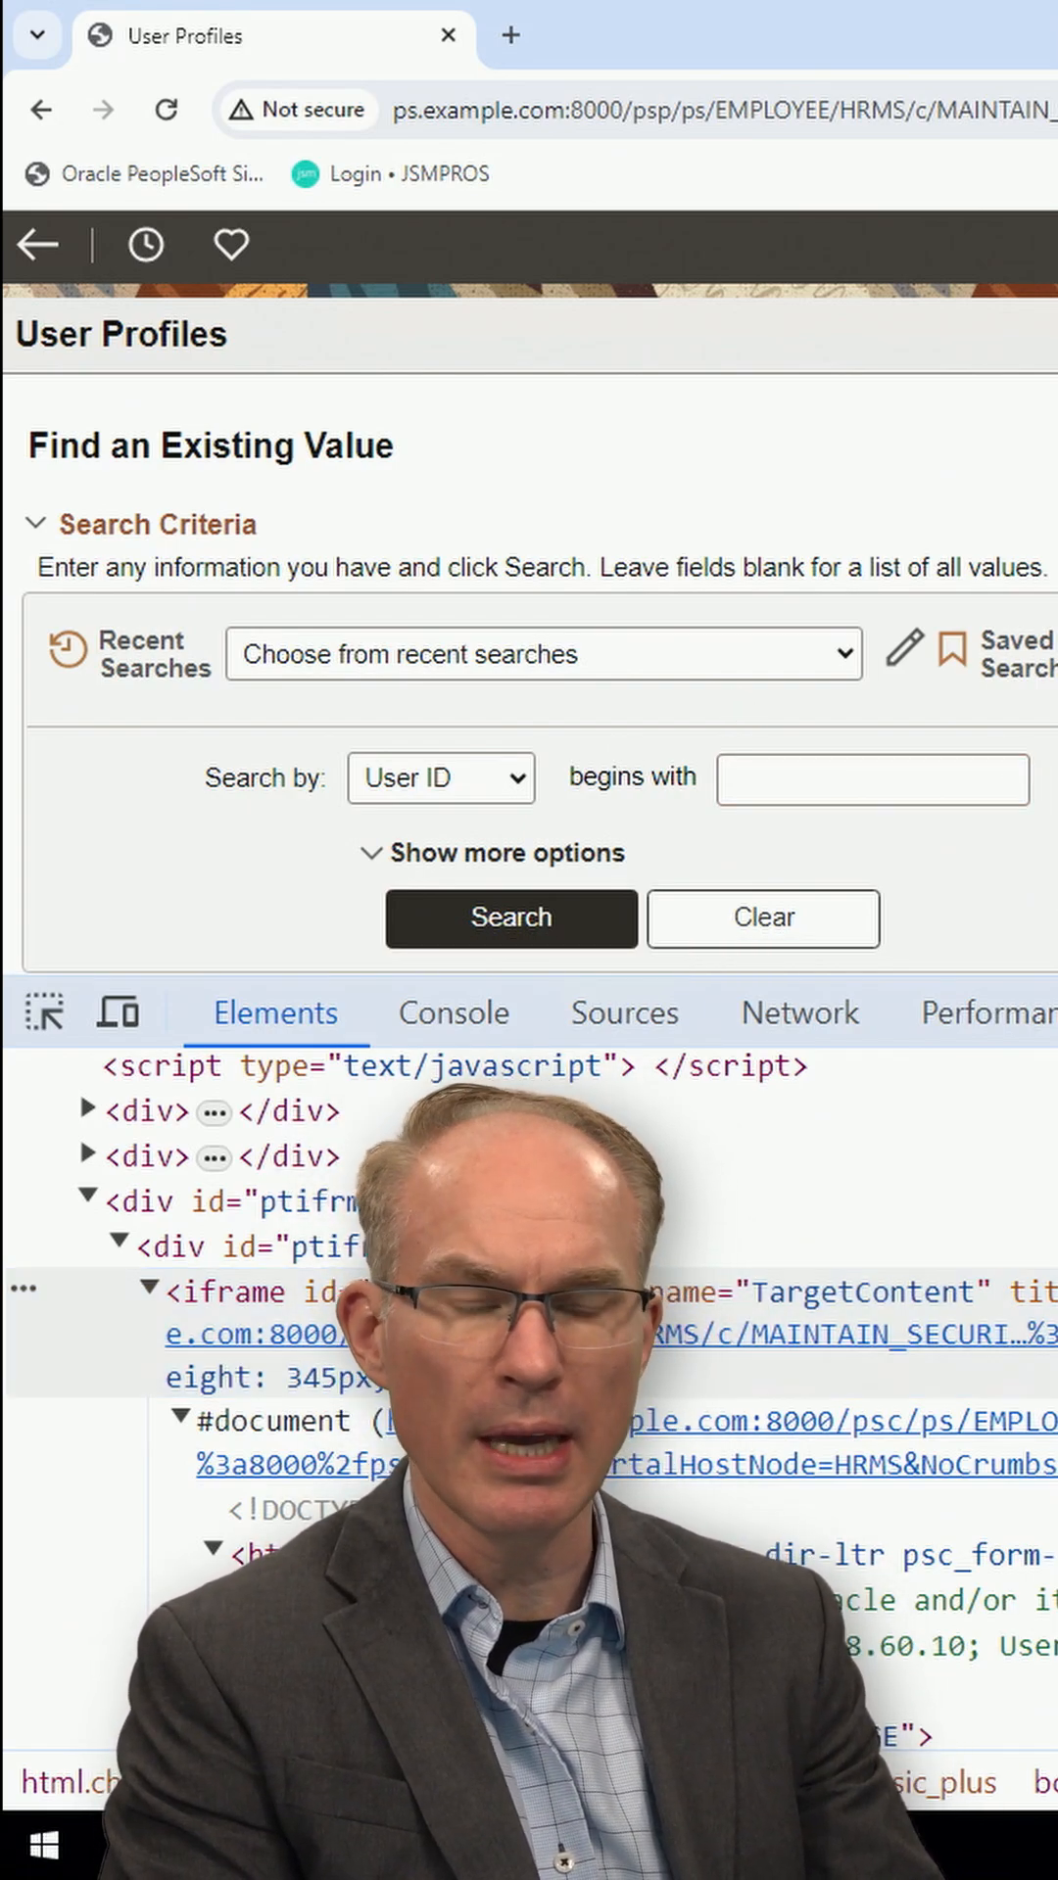
# - Return from Chrome DevTools to the JSM_IB_NODE_FIX test steps
pyautogui.click(509, 916)
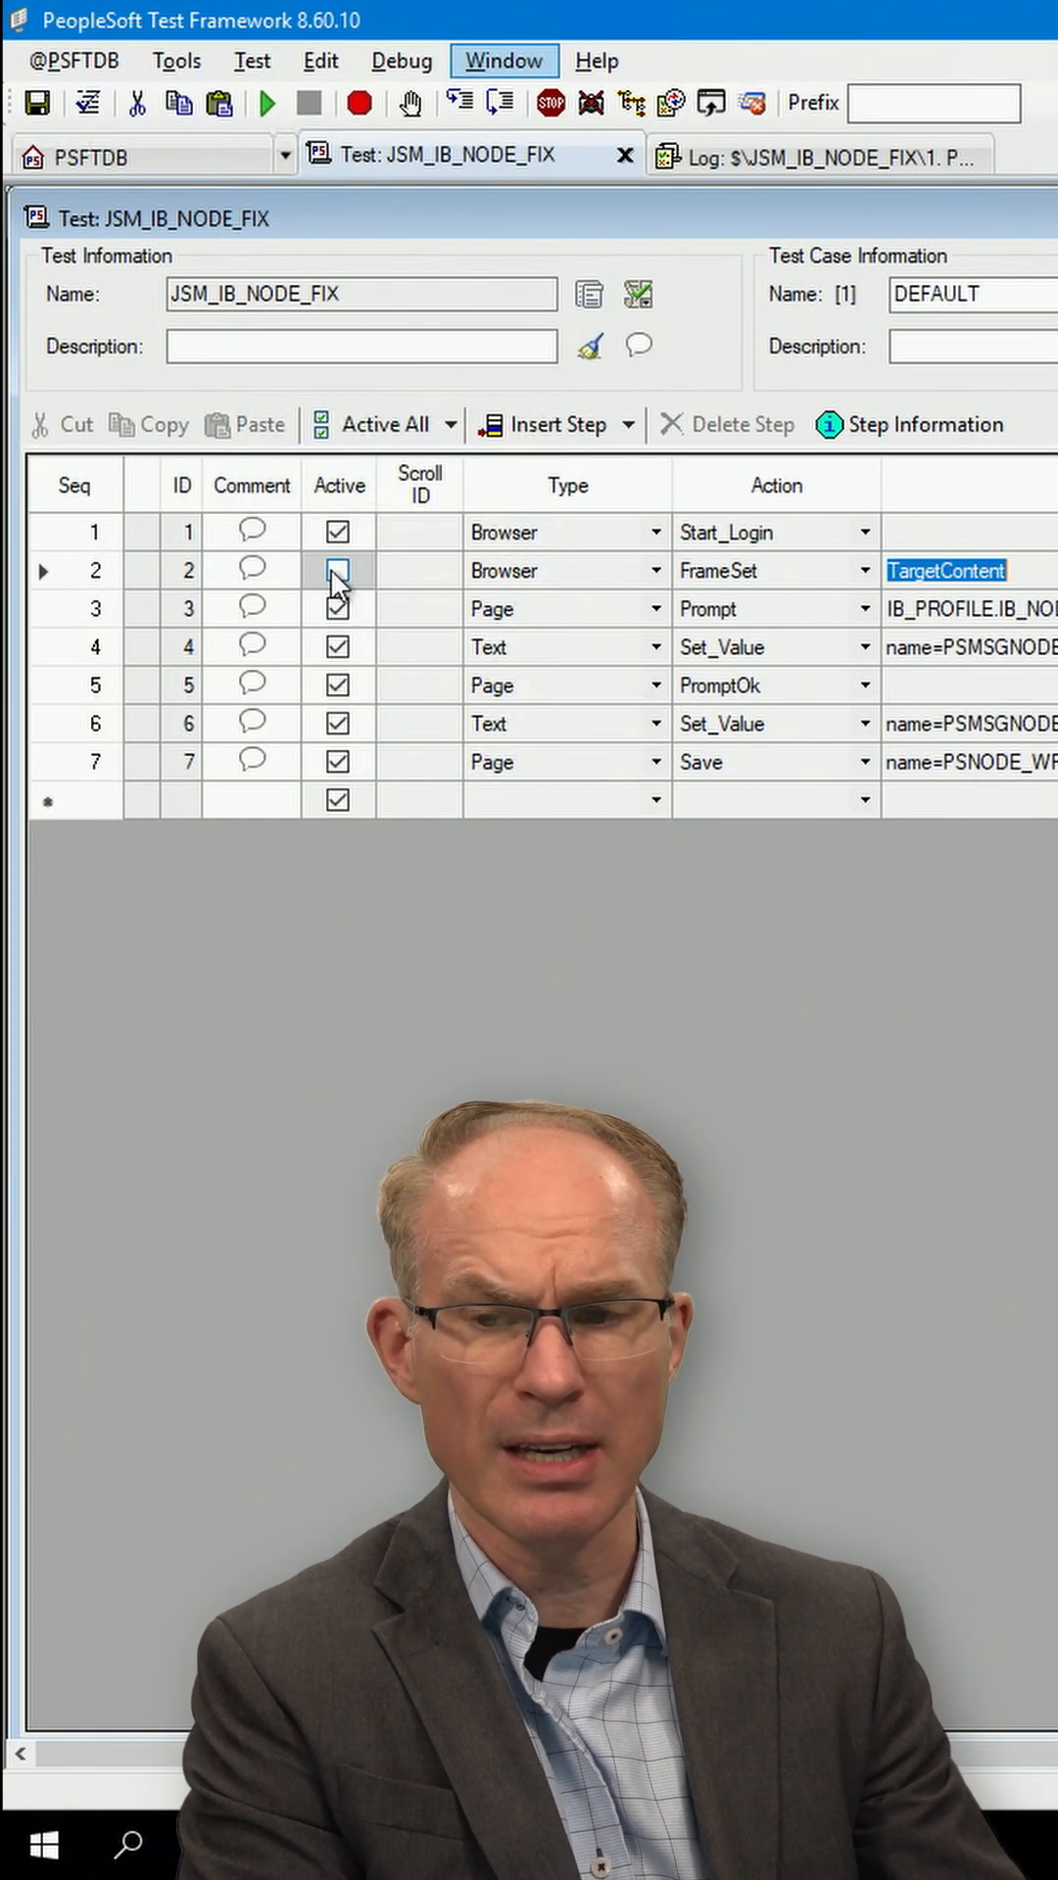
# - Deactivate step 2, the Browser FrameSet TargetContent step, before running the test
pyautogui.click(339, 568)
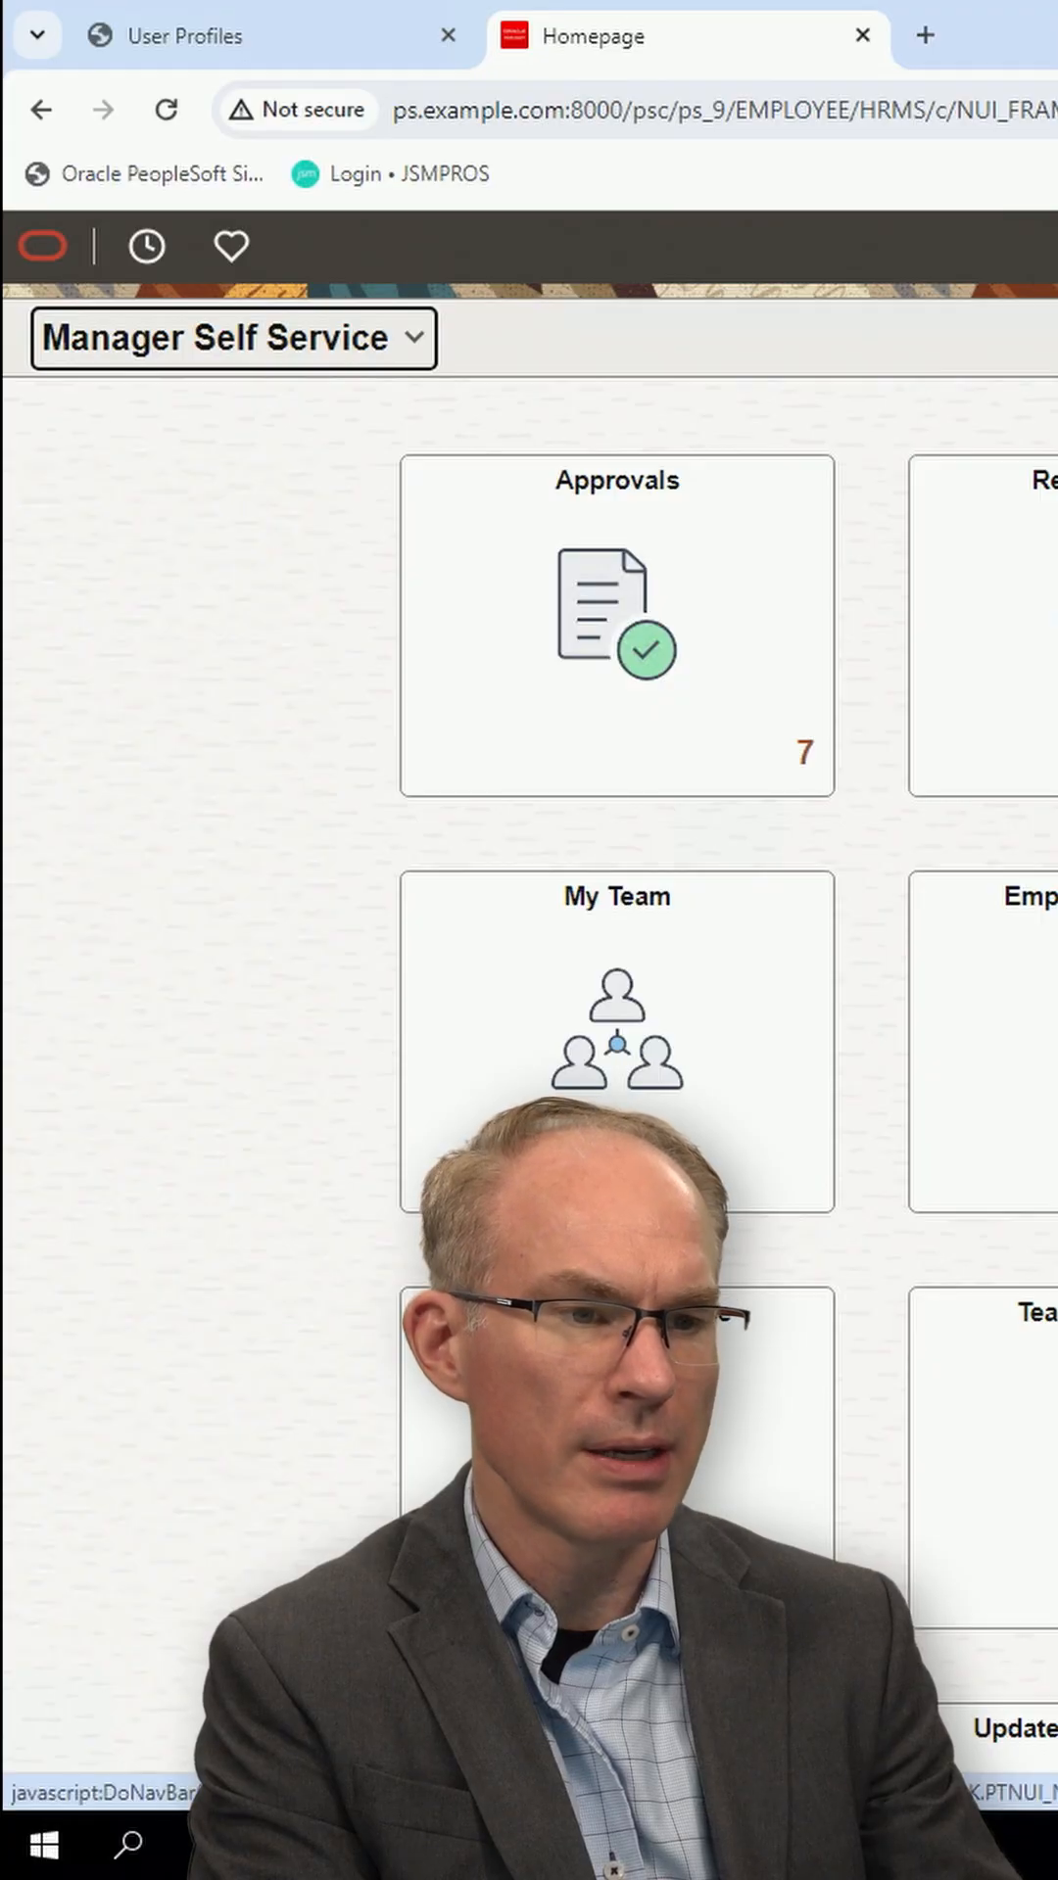
# - Show the NavBar on the PeopleSoft homepage, then return to PeopleSoft Test Framework
pyautogui.click(1023, 247)
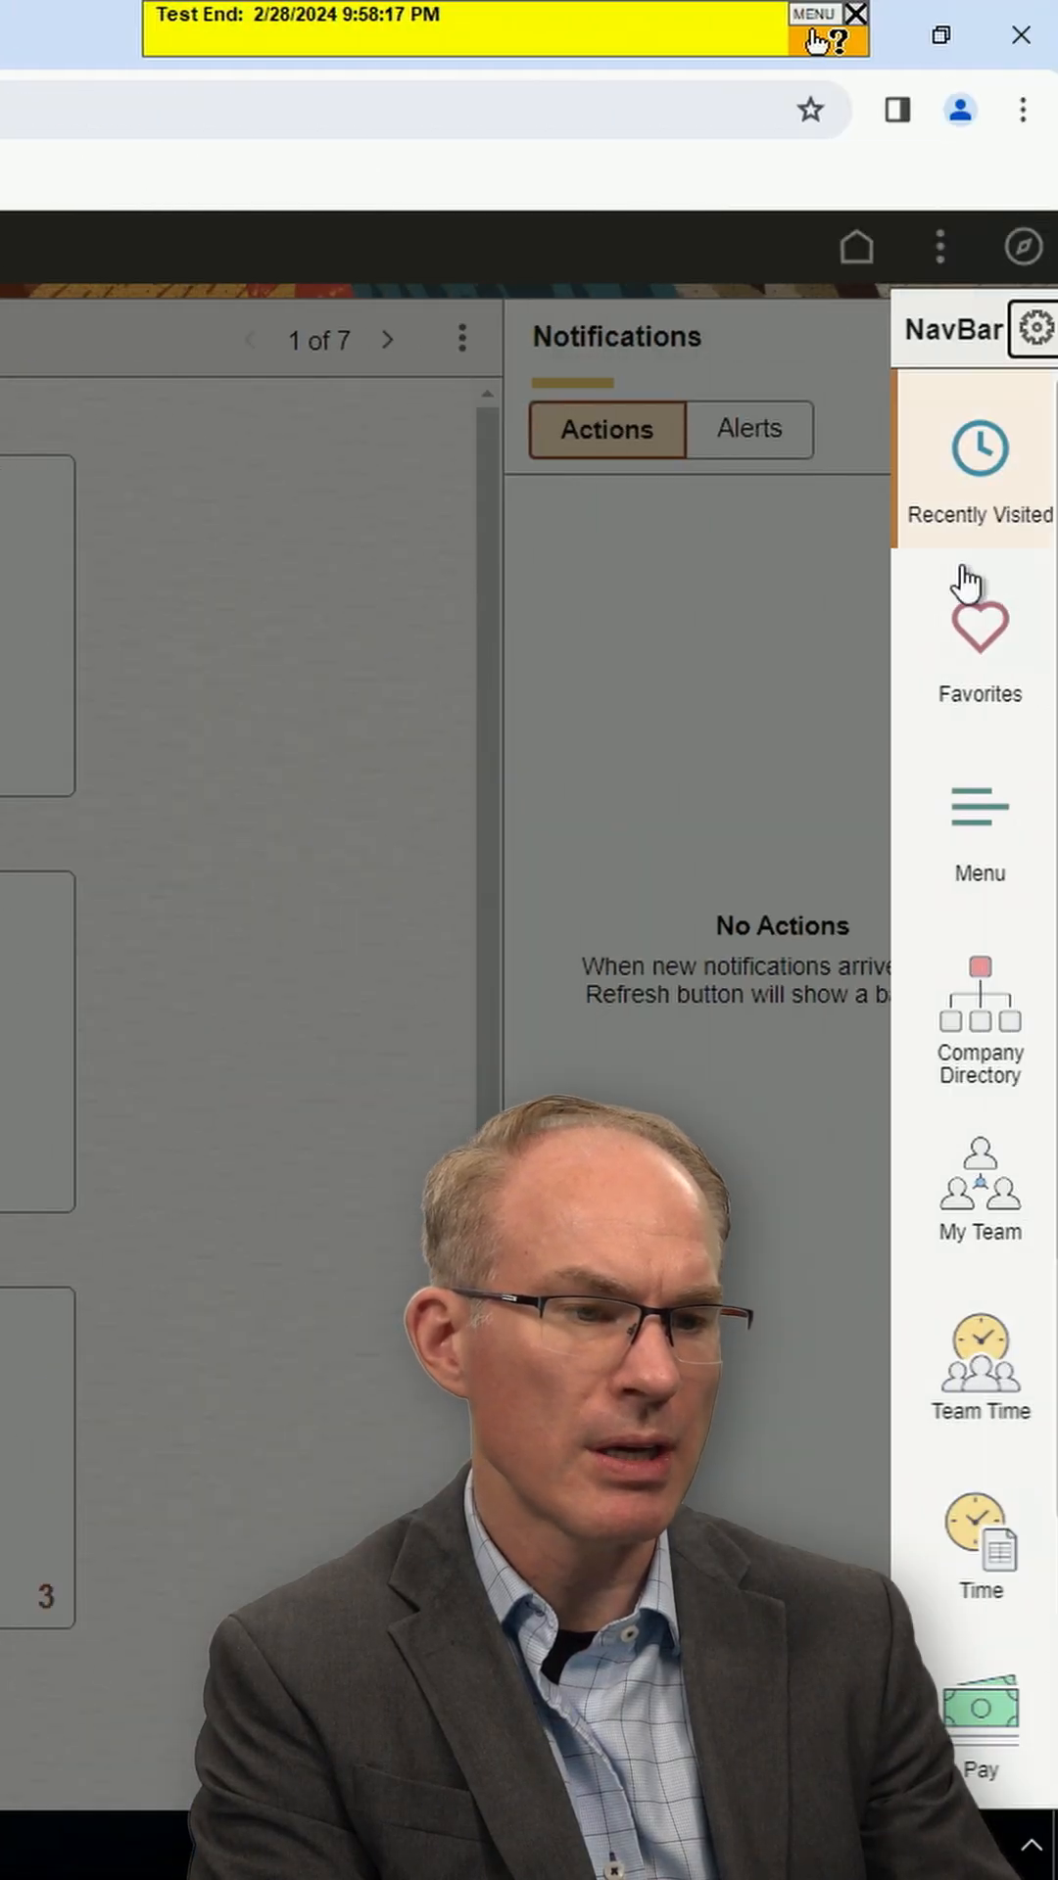
pyautogui.click(979, 826)
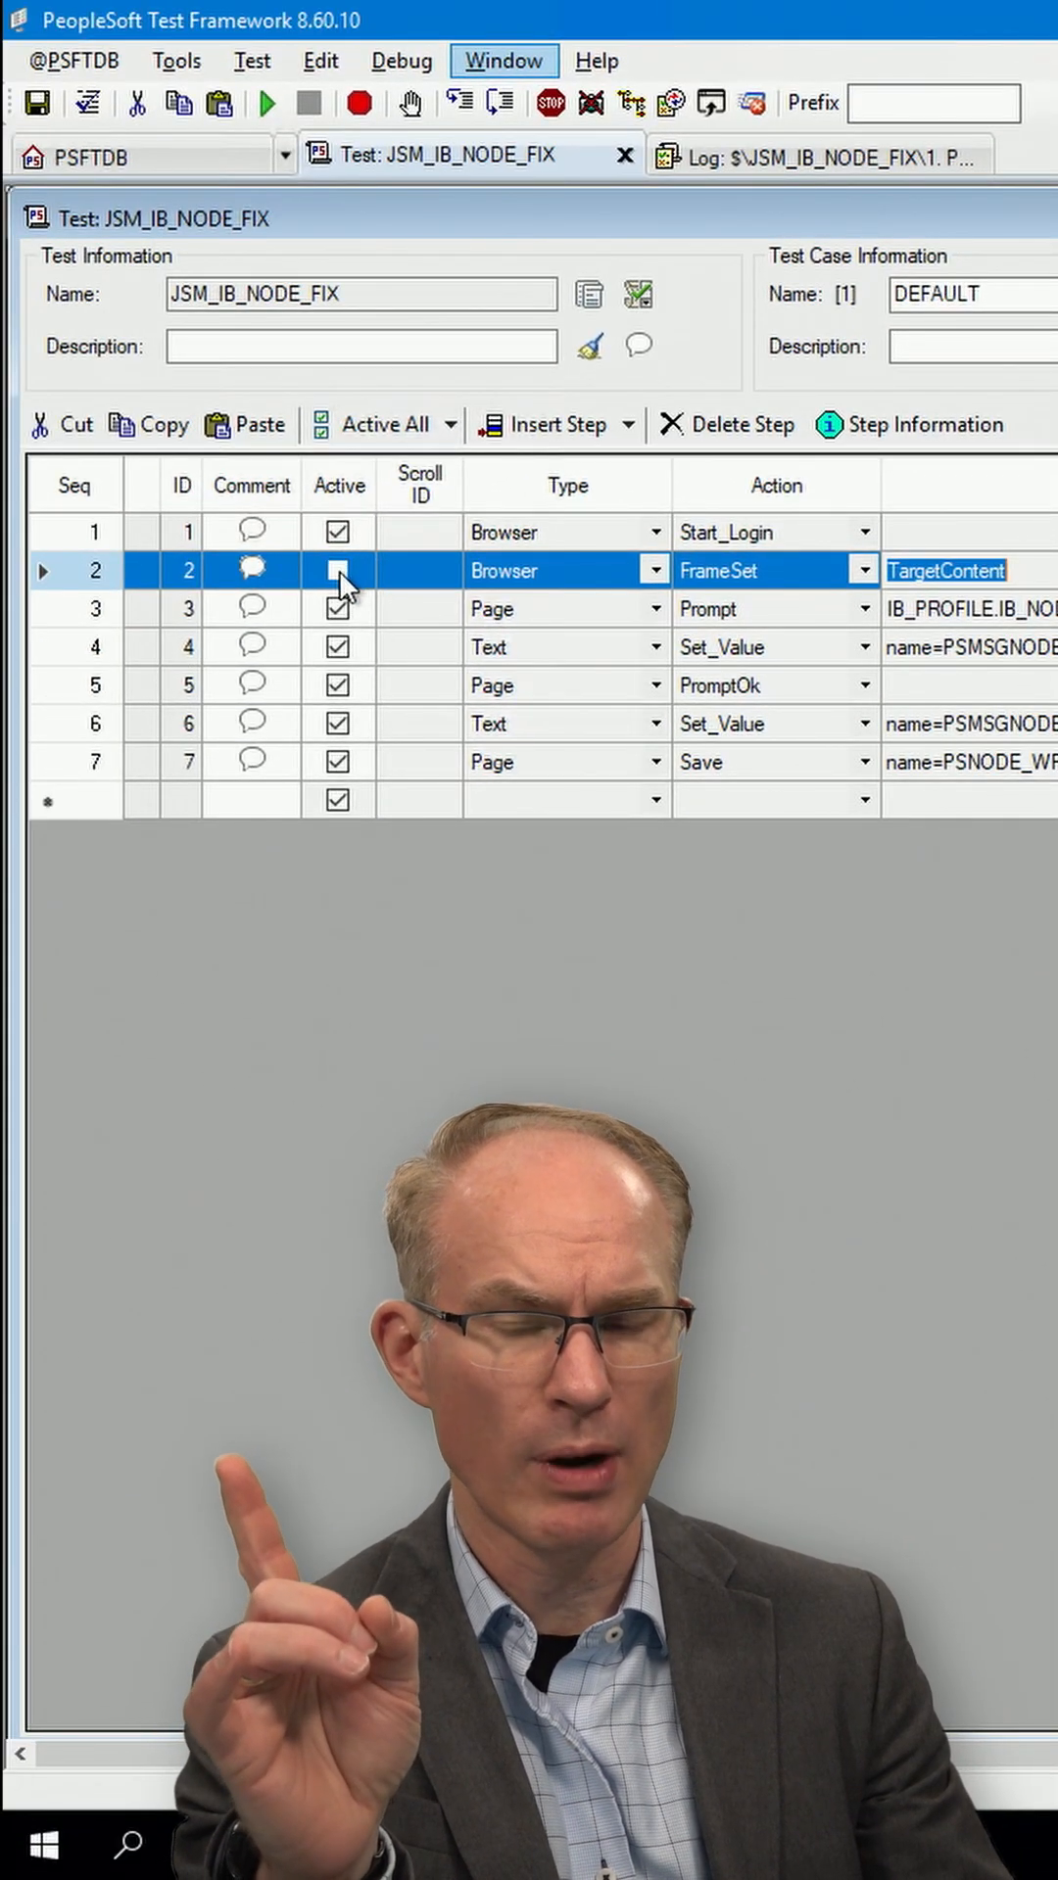
# - Leave the FrameSet step unchecked and select its TargetContent value for editing
pyautogui.click(336, 607)
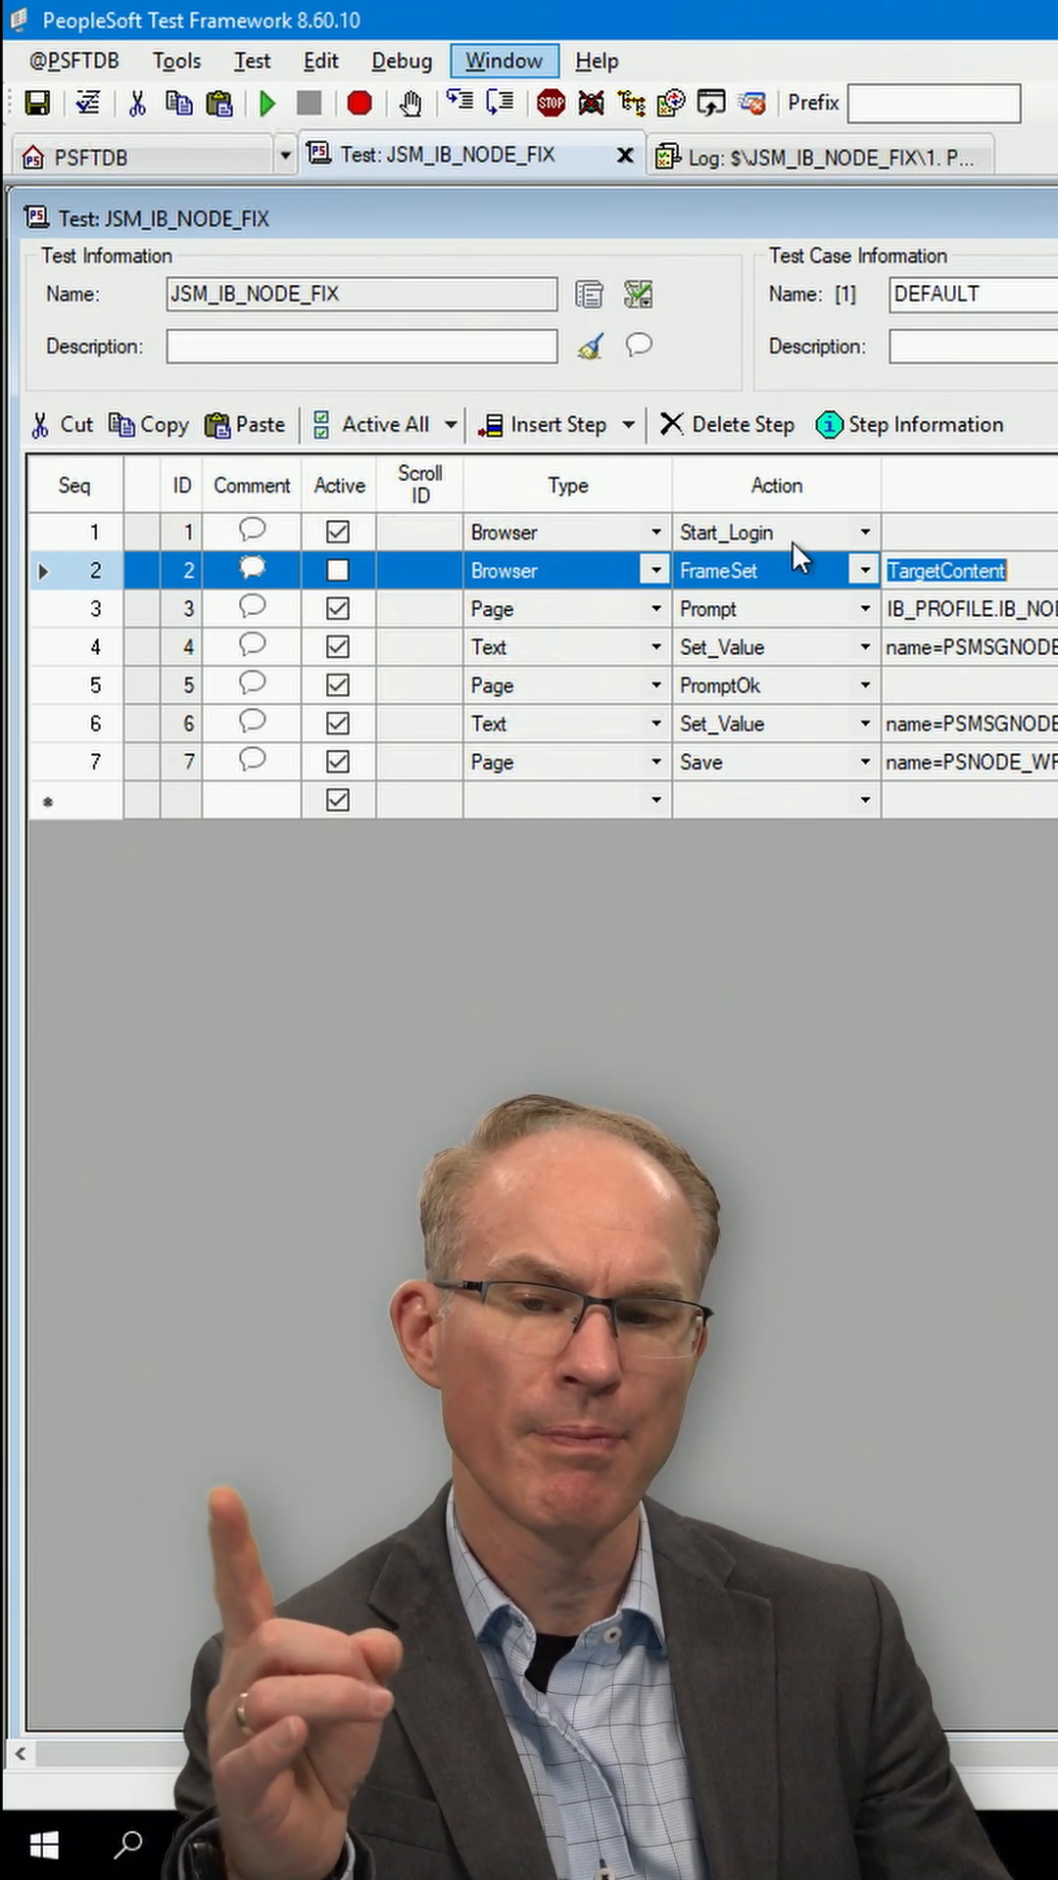
pyautogui.moveTo(605, 573)
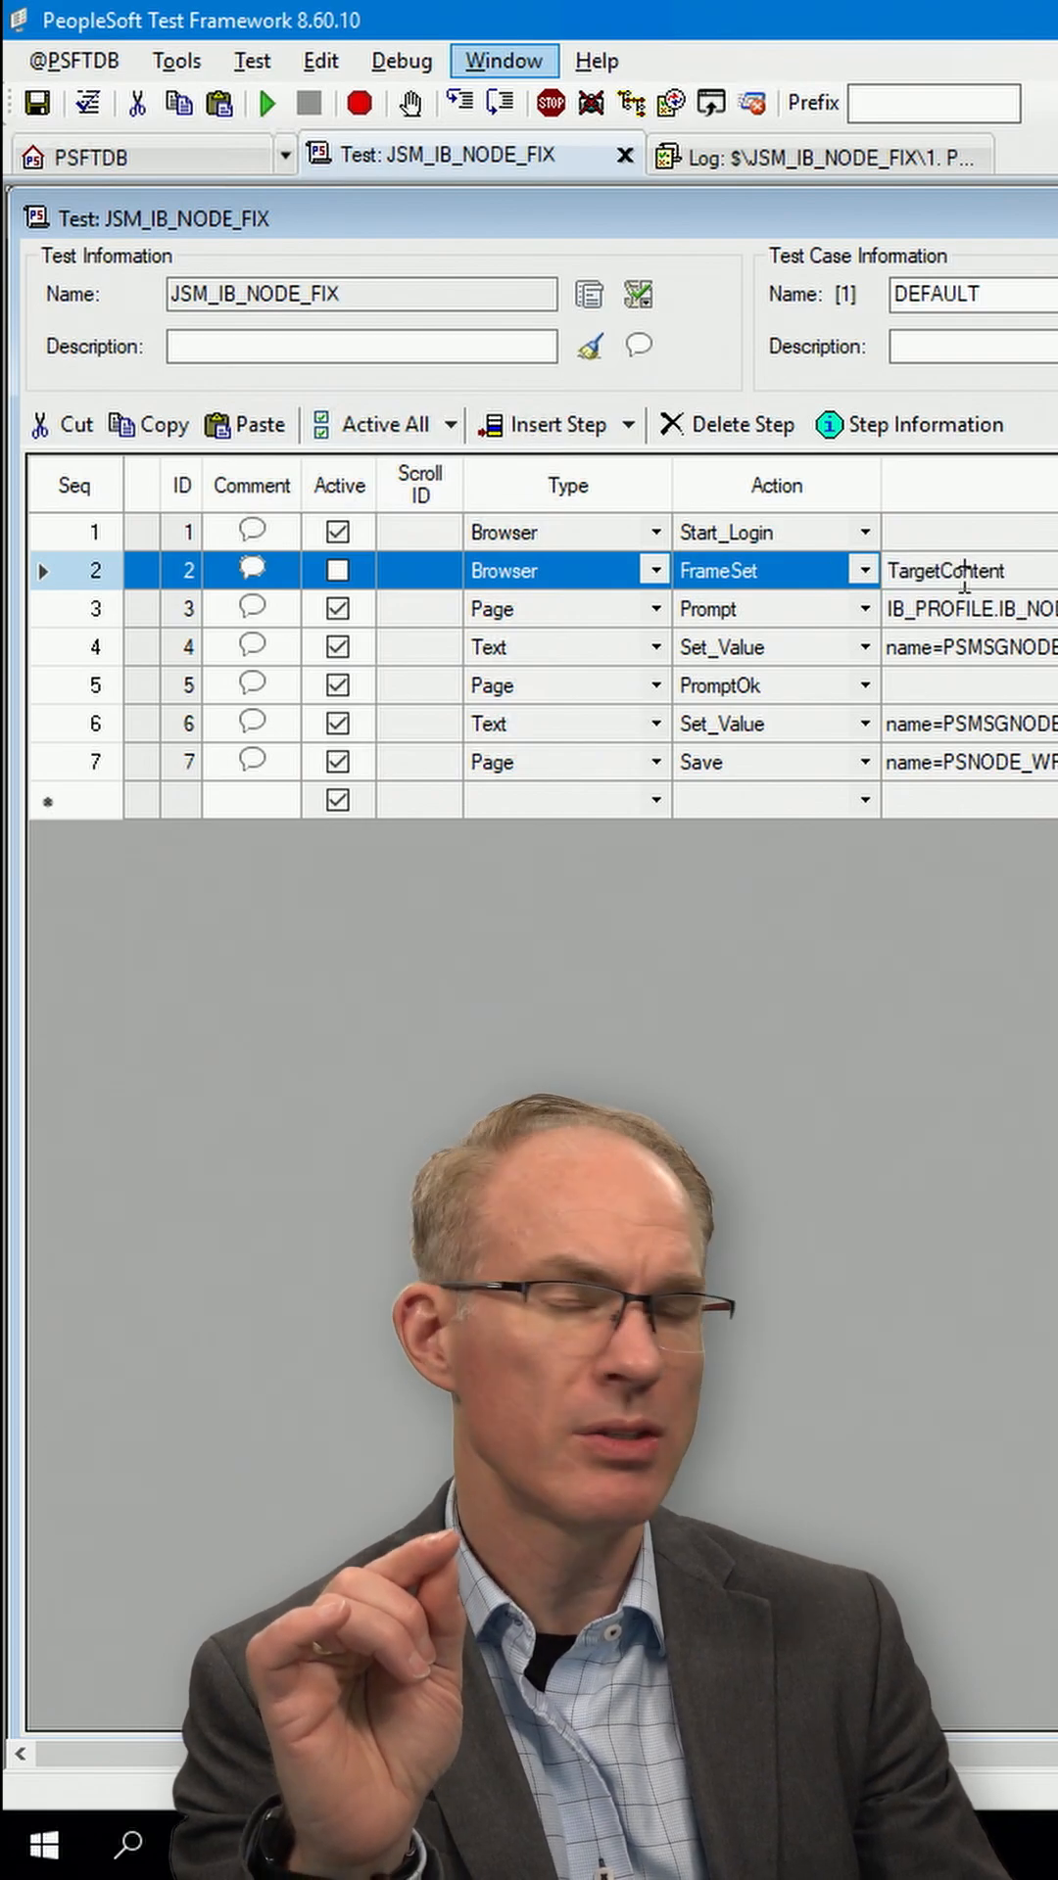
pyautogui.doubleClick(946, 570)
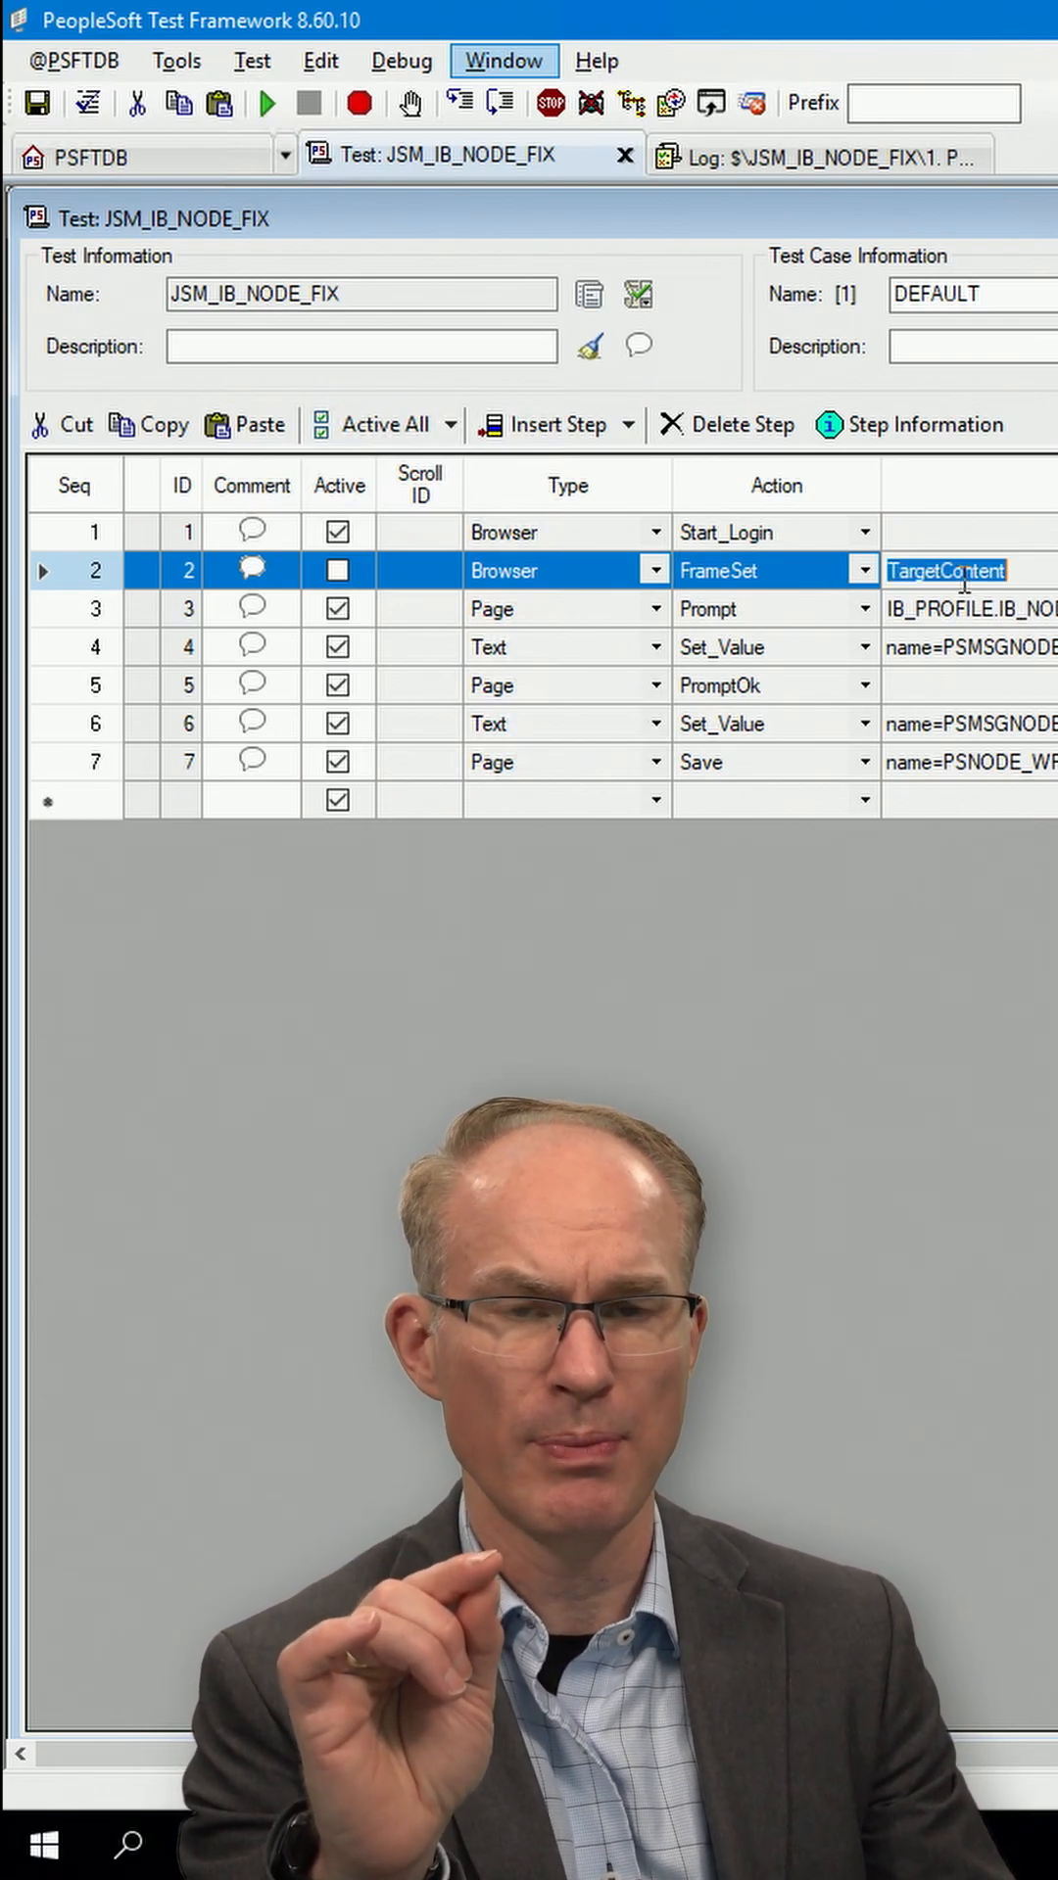